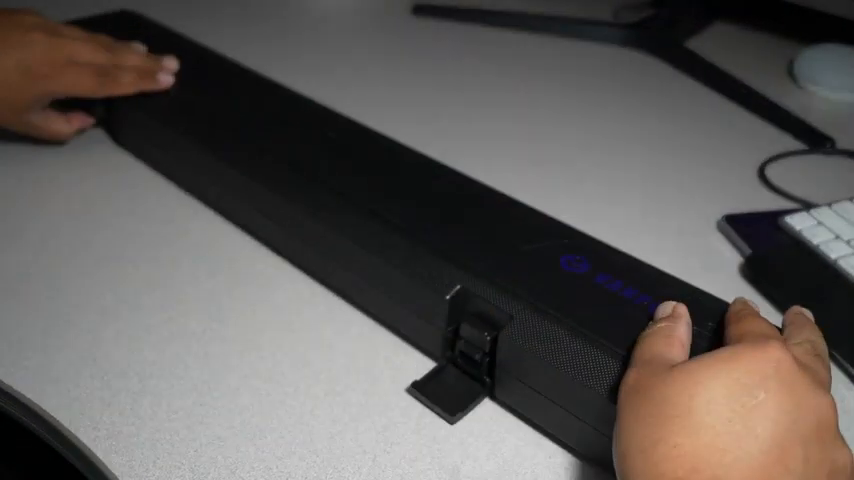
click(460, 340)
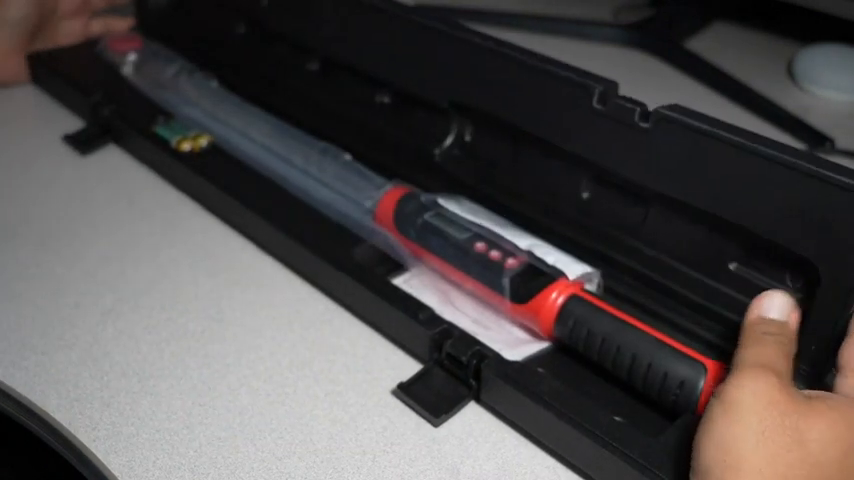